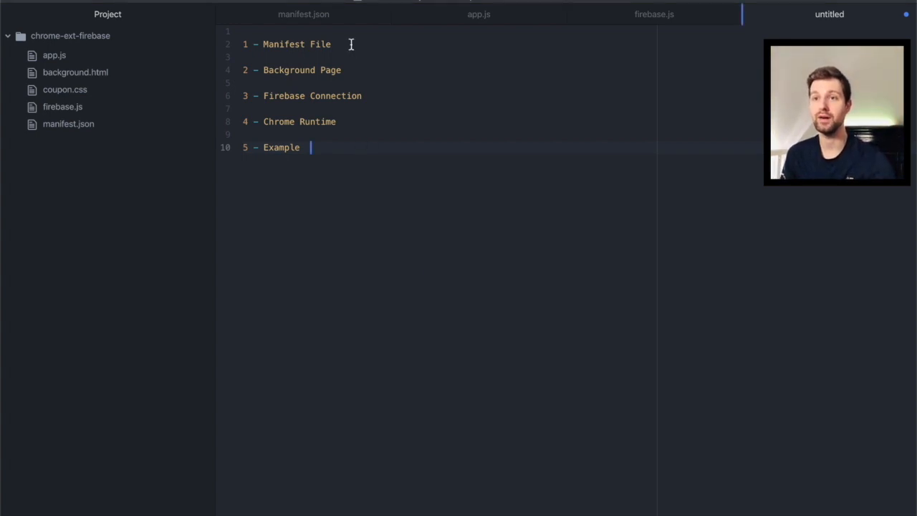
- Show background.html's Firebase library and firebase.js script tags, then bring up firebase.js
left_click(371, 69)
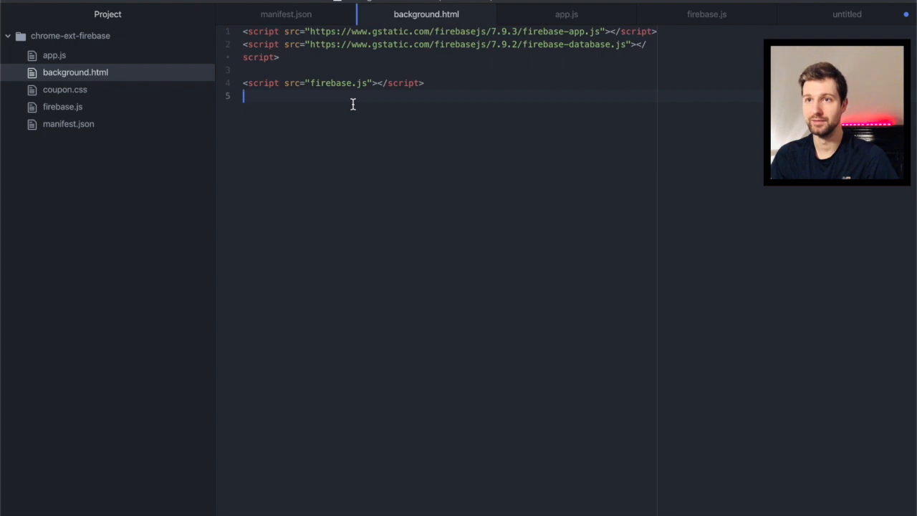
left_click(847, 14)
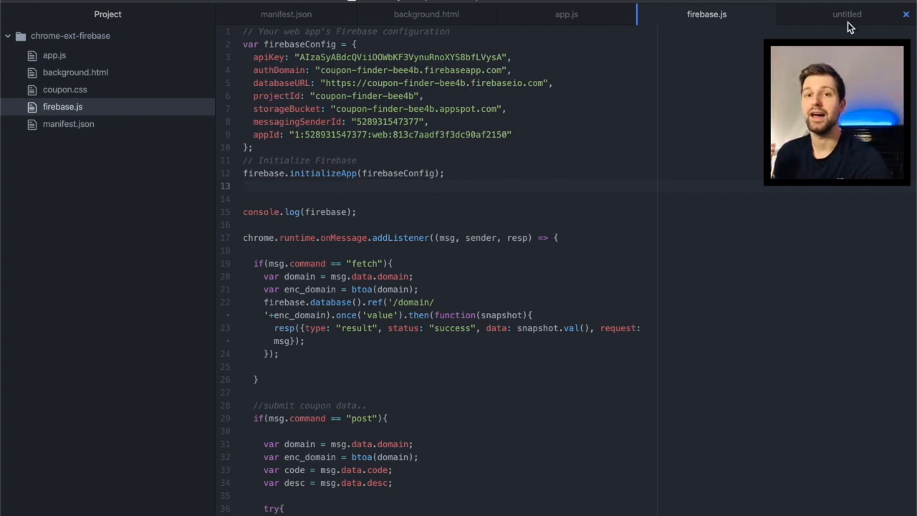
- Return to the untitled outline notes listing the five walkthrough topics
left_click(847, 13)
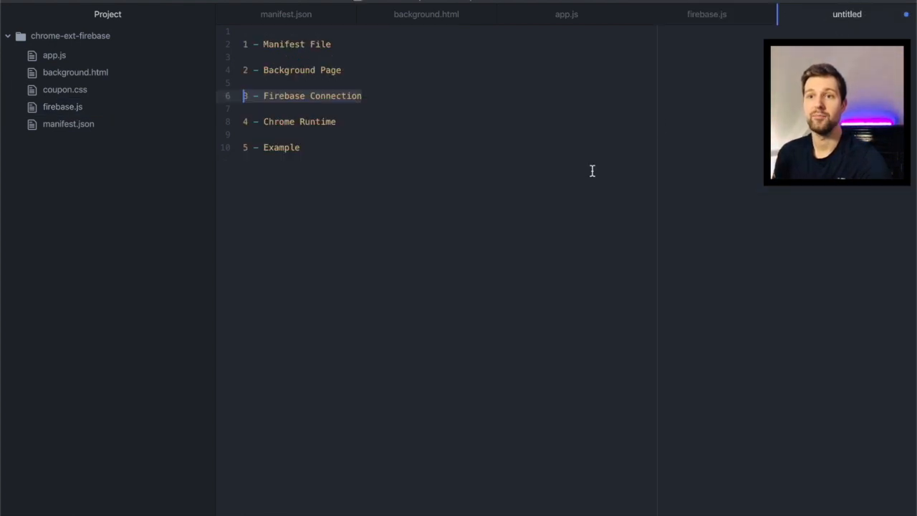
left_click(301, 121)
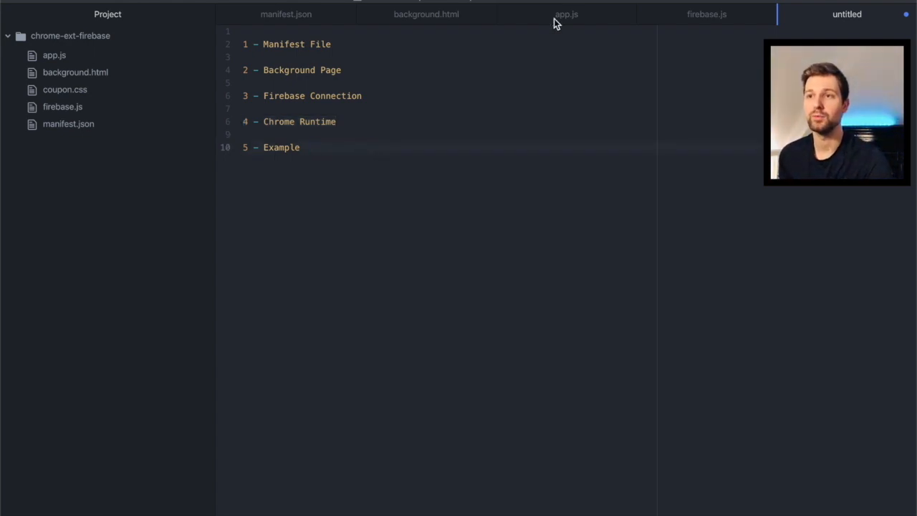
left_click(566, 13)
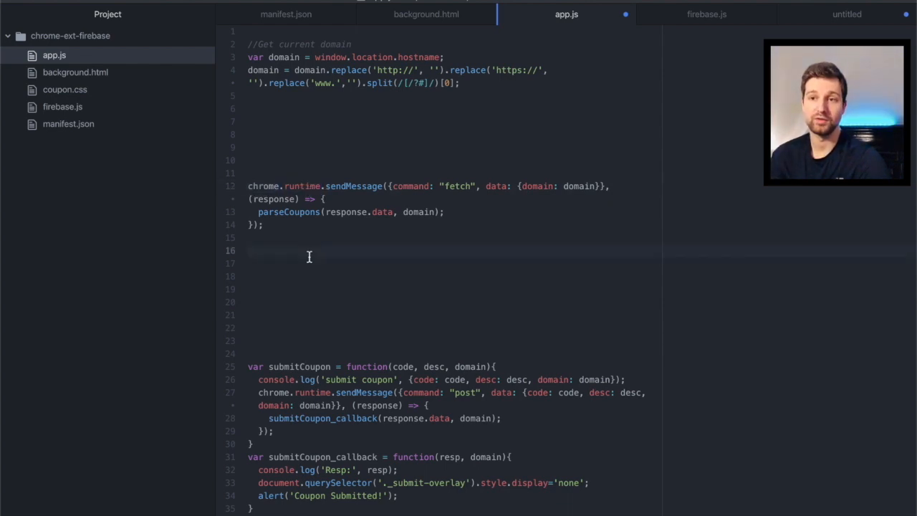
- Select the parseCoupons call inside app.js's message-sending callback
left_click(249, 250)
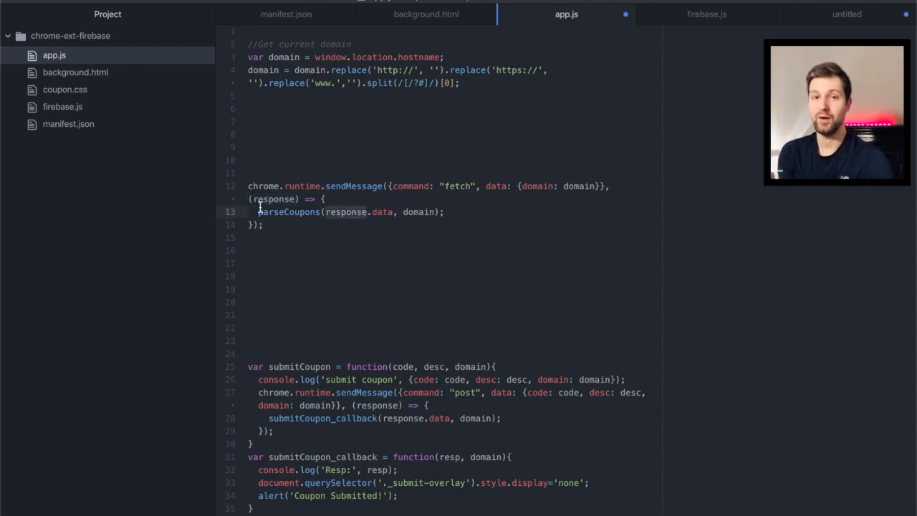
double_click(289, 211)
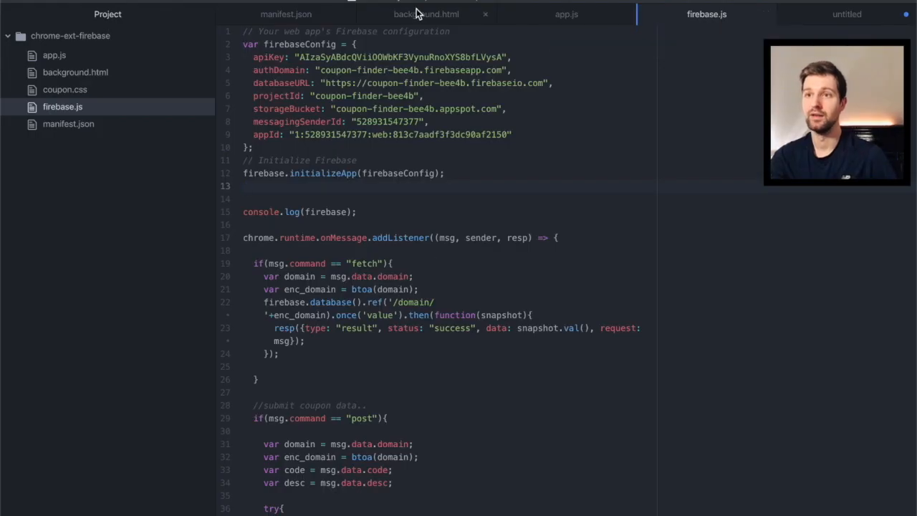
left_click(426, 14)
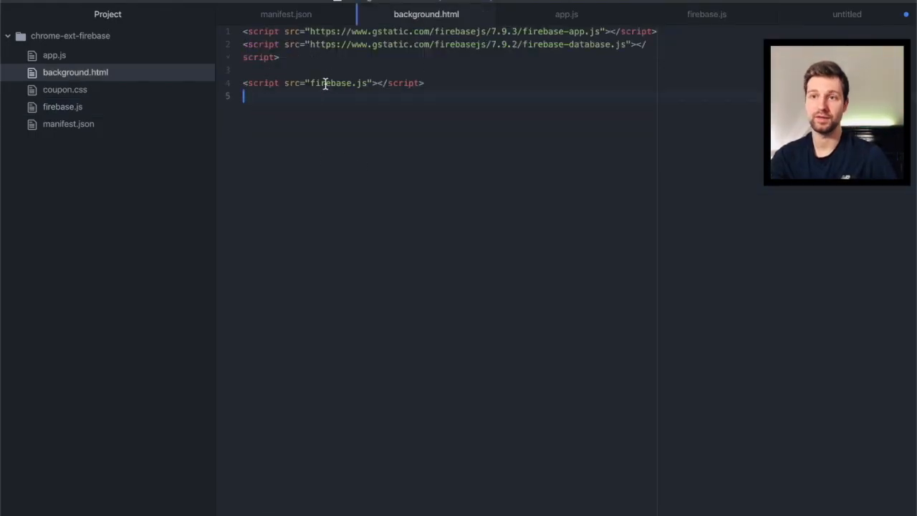
mouse_move(472, 74)
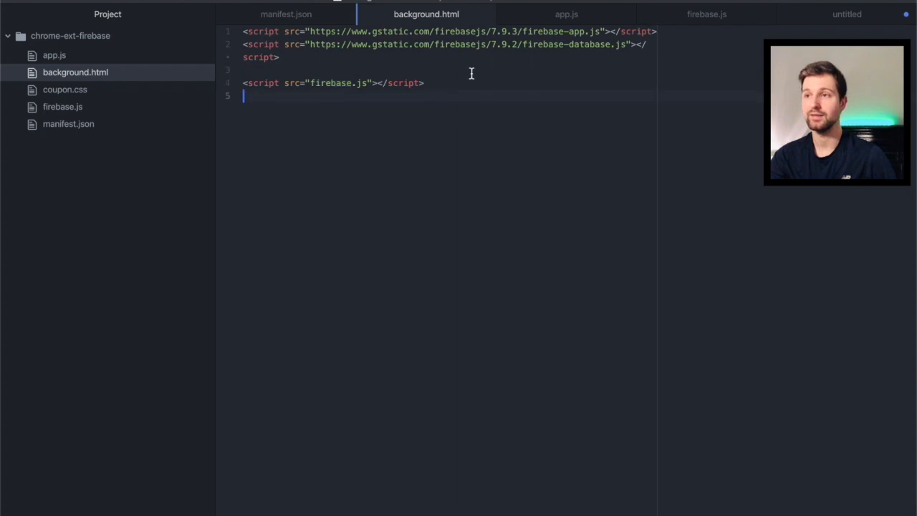
left_click(706, 13)
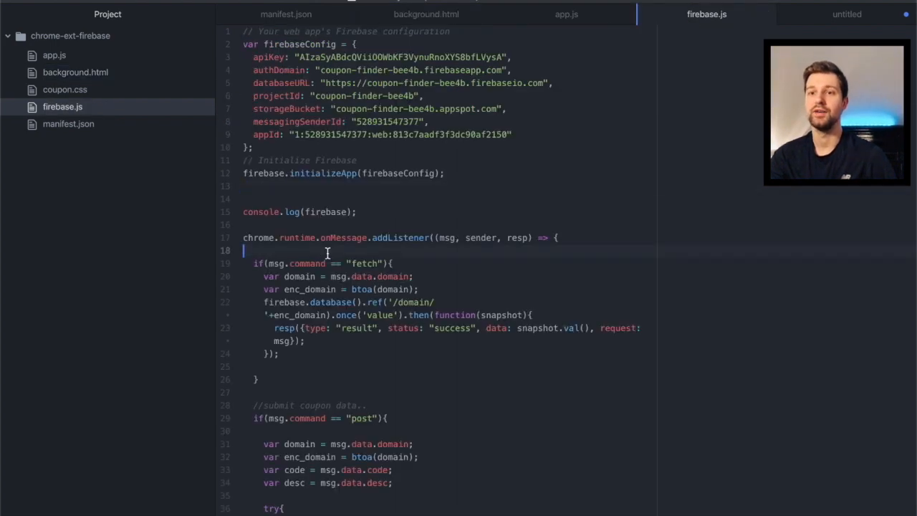
scroll("down", 3)
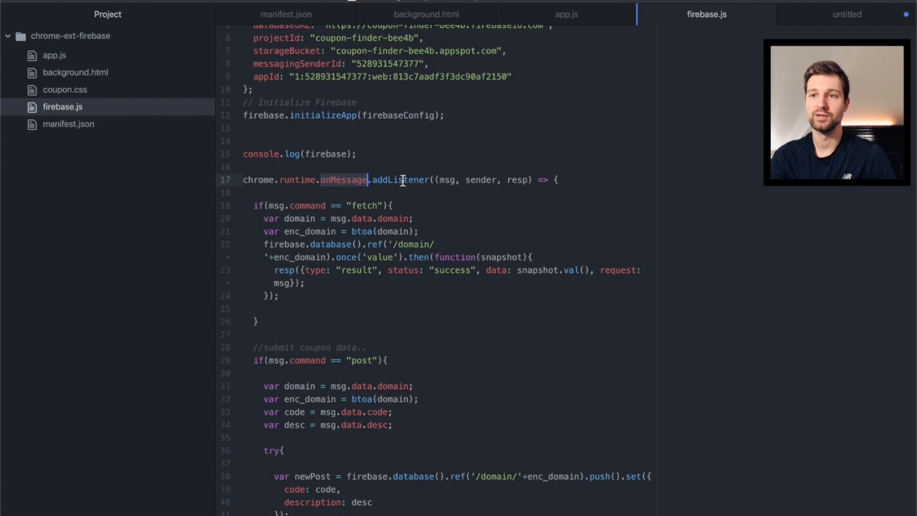
double_click(401, 180)
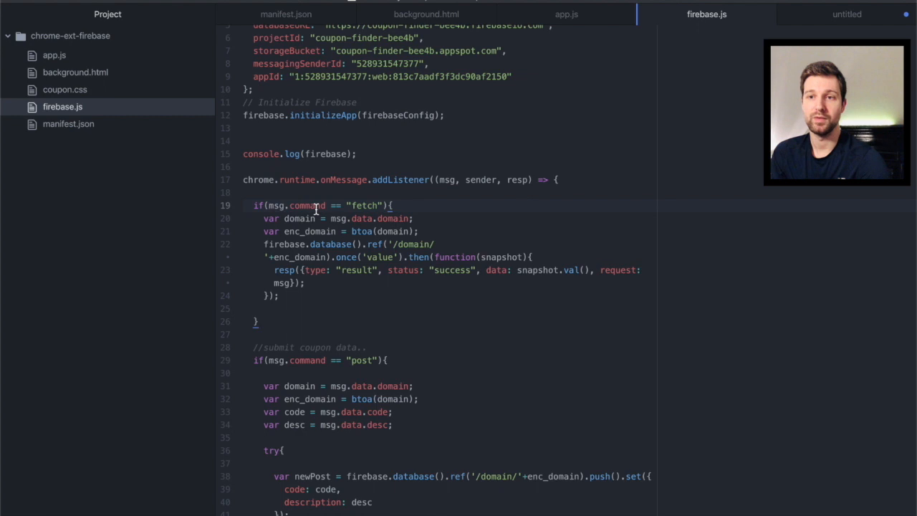
mouse_move(566, 14)
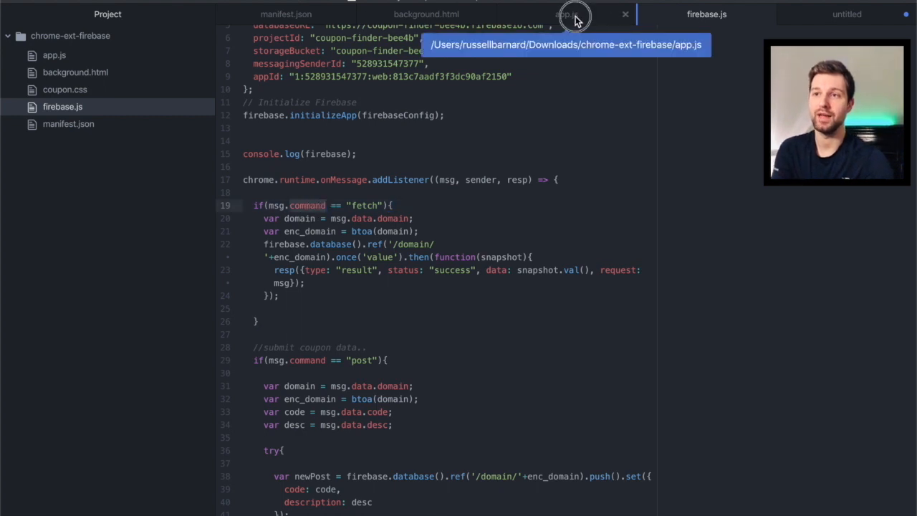
left_click(567, 13)
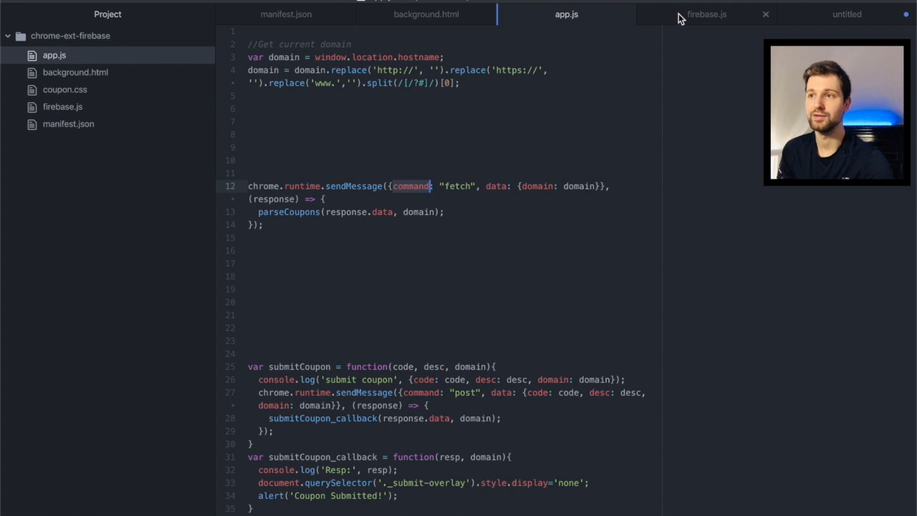
left_click(706, 14)
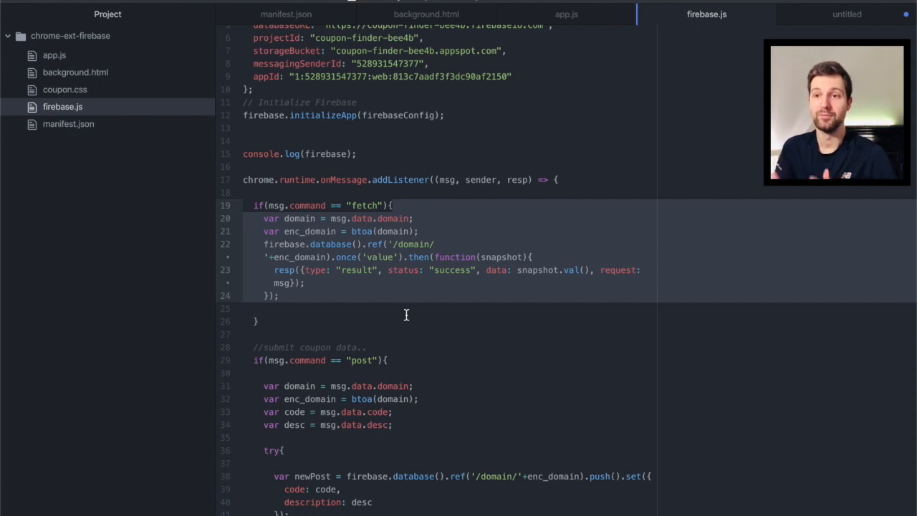
left_click(243, 308)
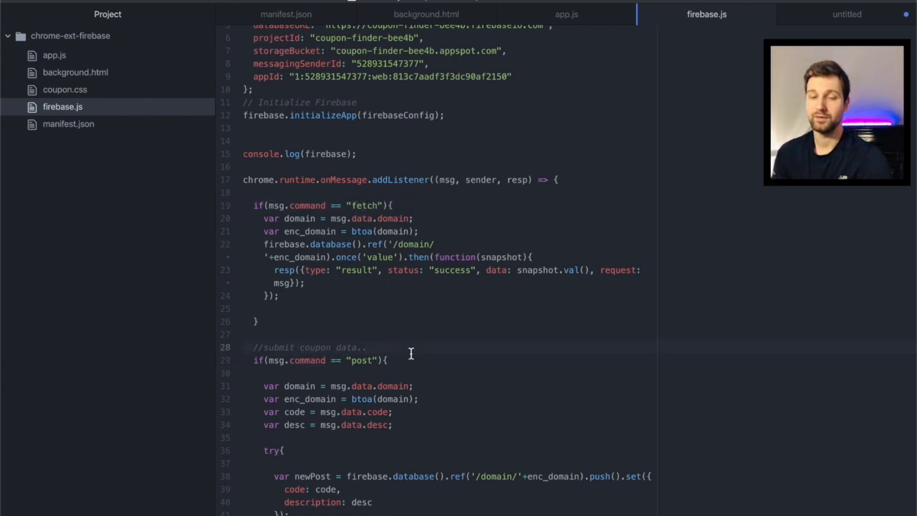
left_click(367, 347)
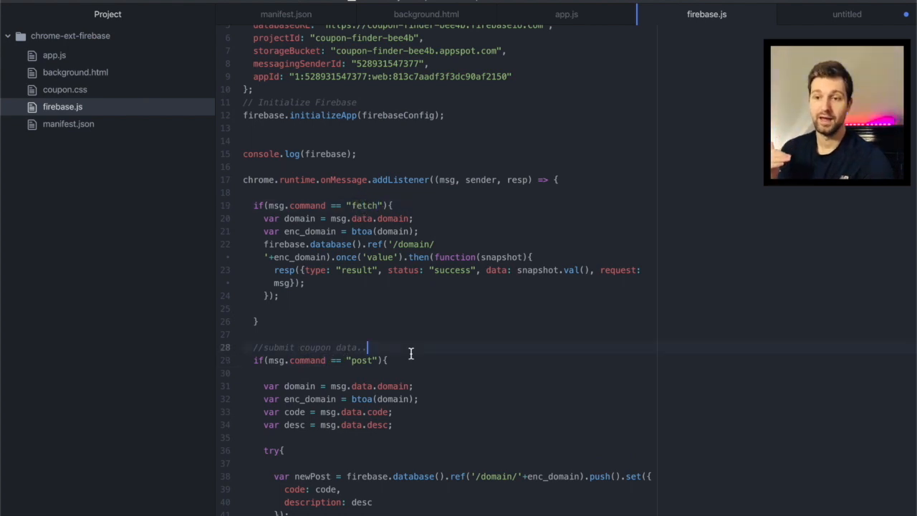
scroll("down", 3)
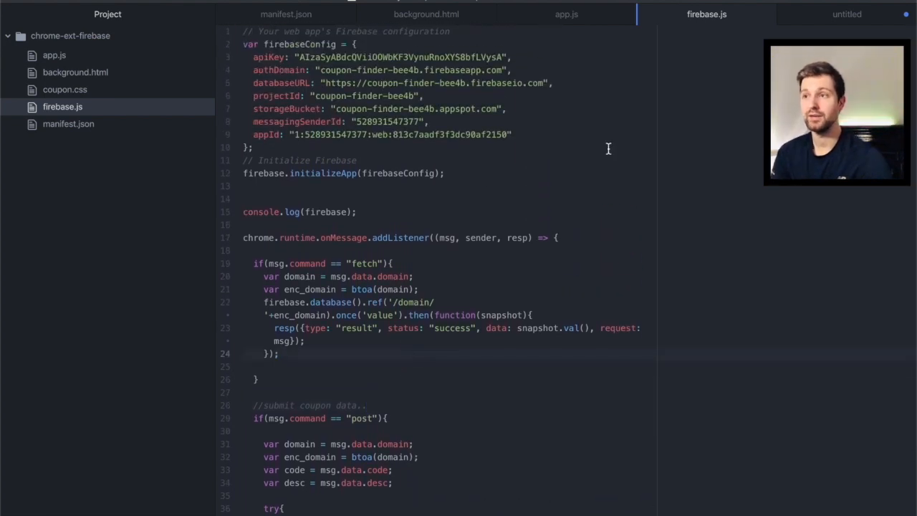
- Cycle through the outline notes and app.js, ending on background.html's Firebase script tags
left_click(847, 14)
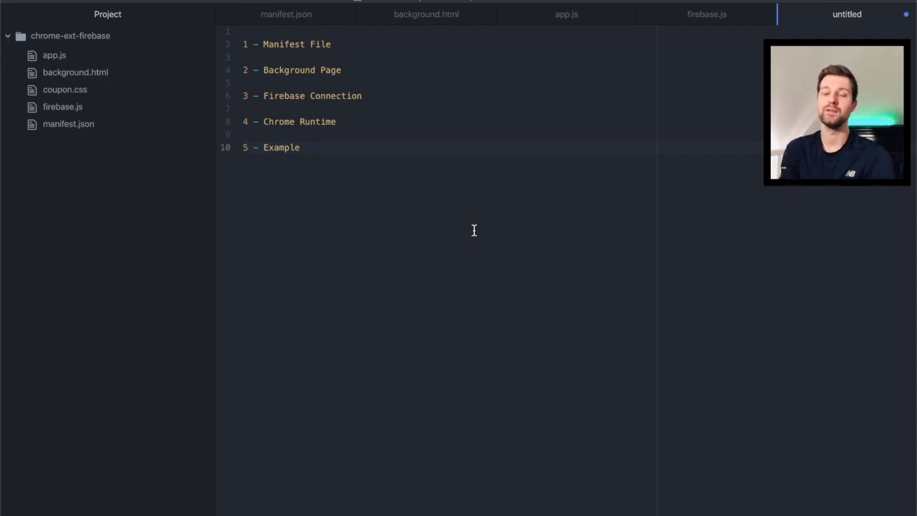
left_click(707, 14)
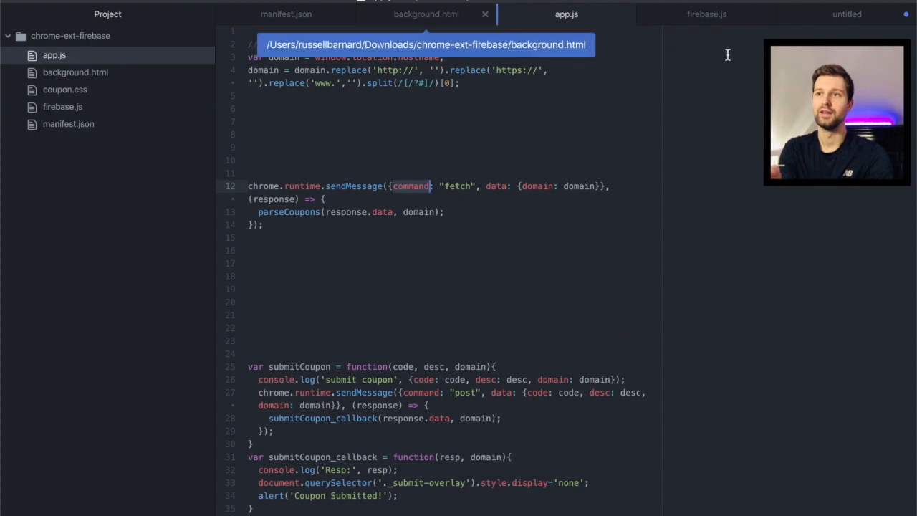
left_click(426, 13)
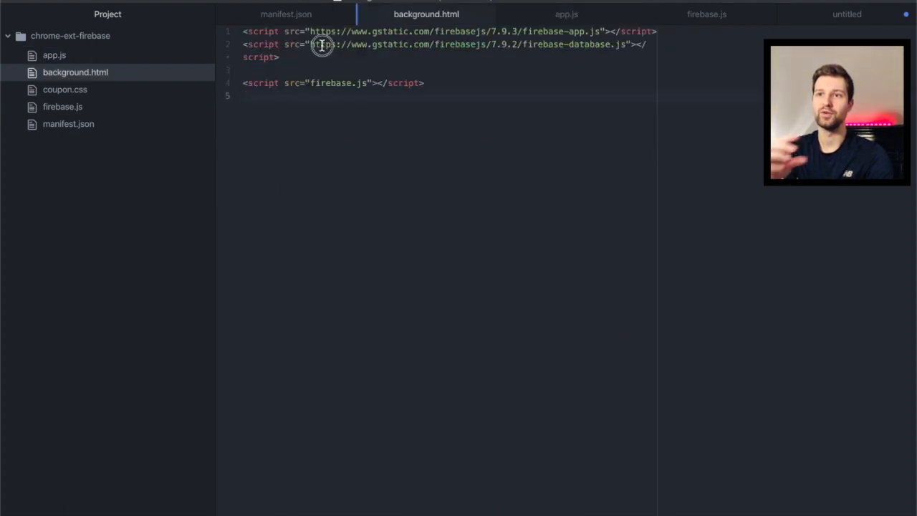